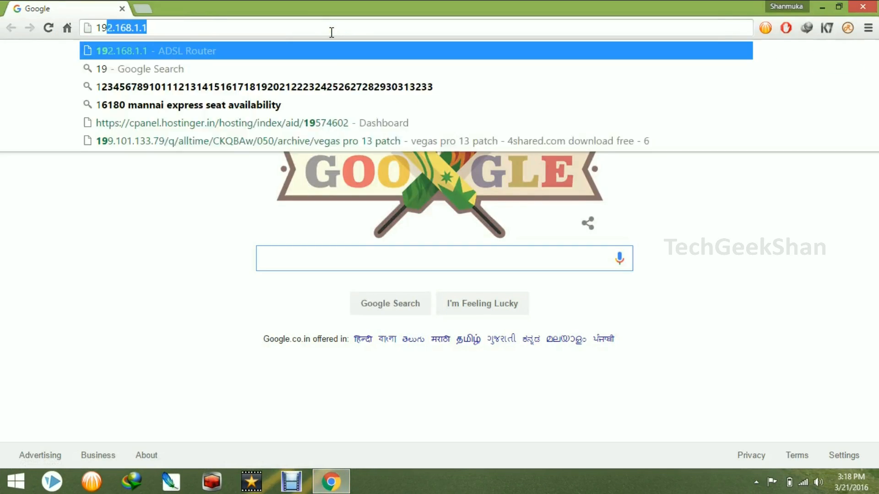
Load the ADSL Router admin pages at 192.168.1.1 and go to Status > WLAN.
click(157, 52)
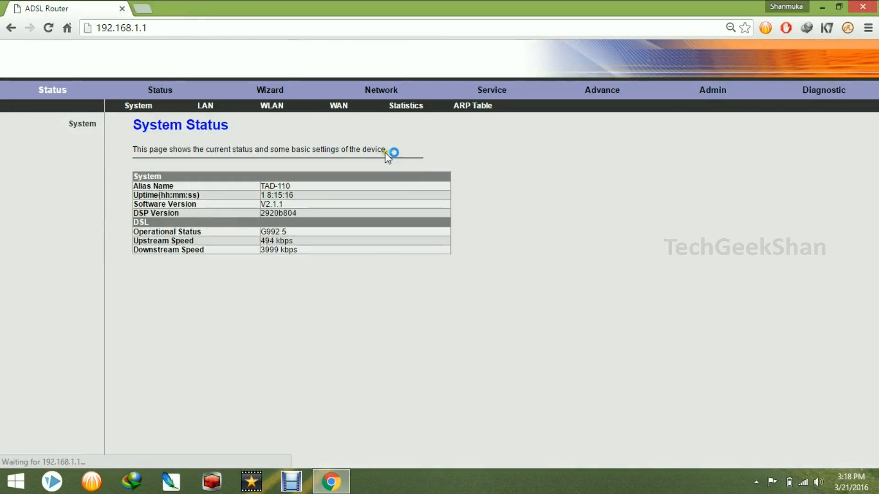
click(271, 105)
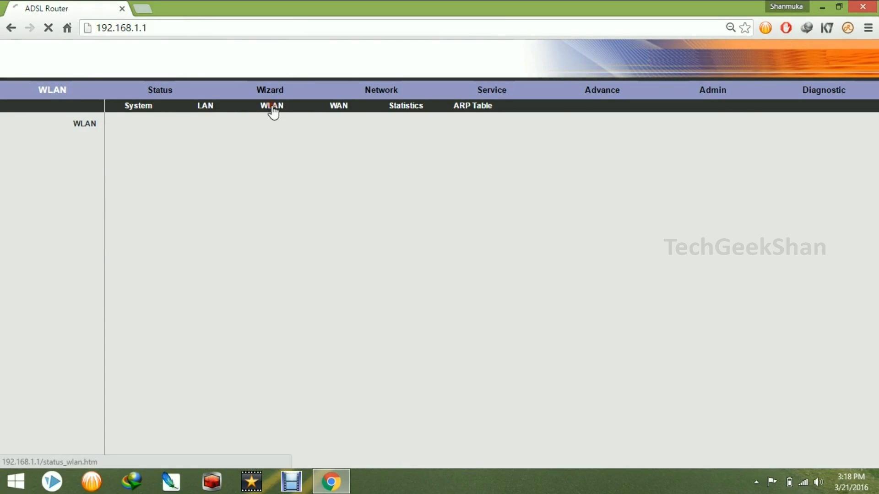
Select the first wireless client's MAC address in the Wireless Client List for copying.
click(271, 105)
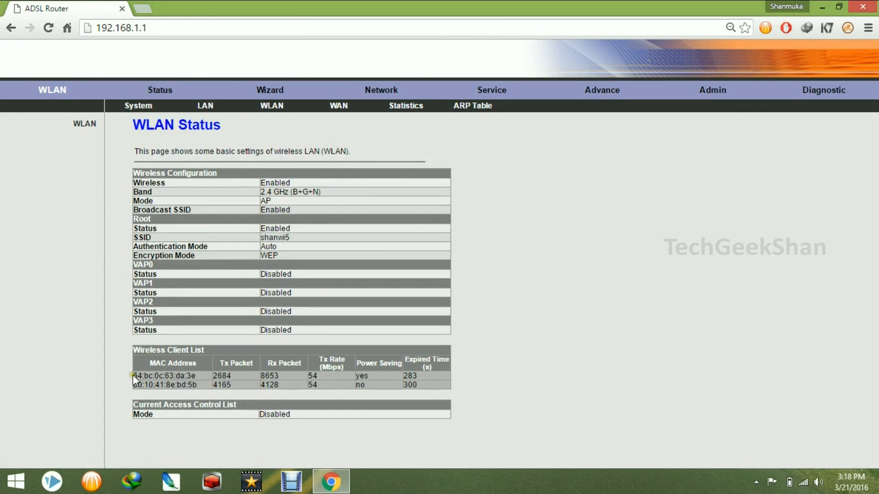
drag(135, 375, 199, 386)
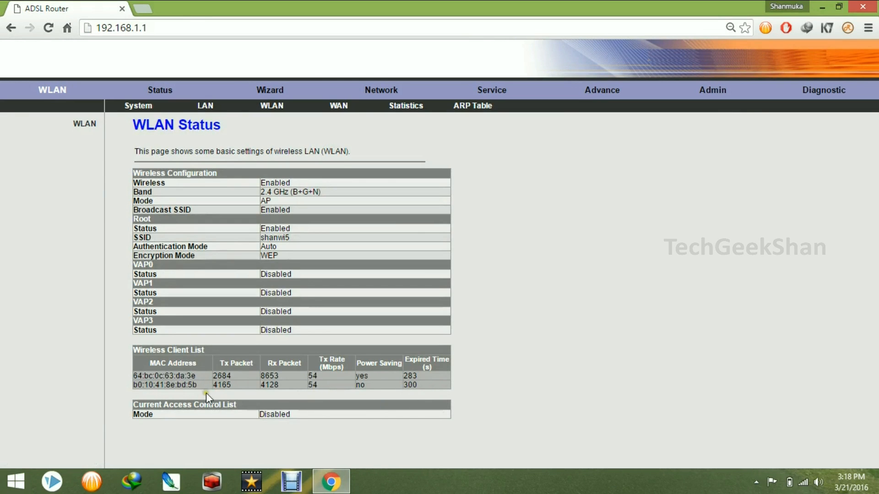
mouse_move(133, 380)
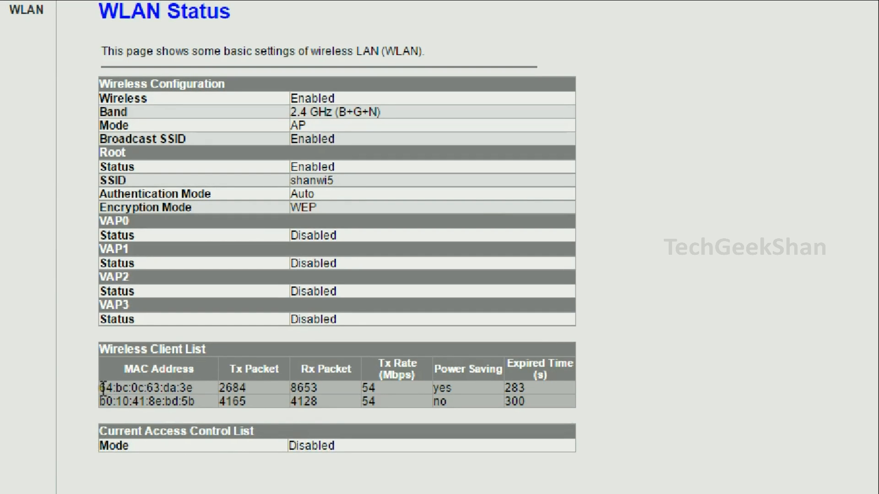
double_click(144, 388)
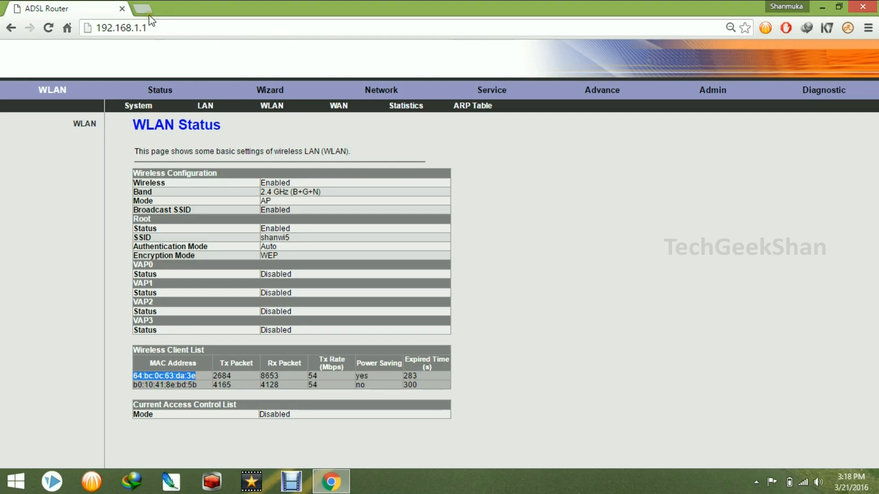
Bring up adminsub.net in a new tab via the 'admin' omnibox suggestion.
click(144, 8)
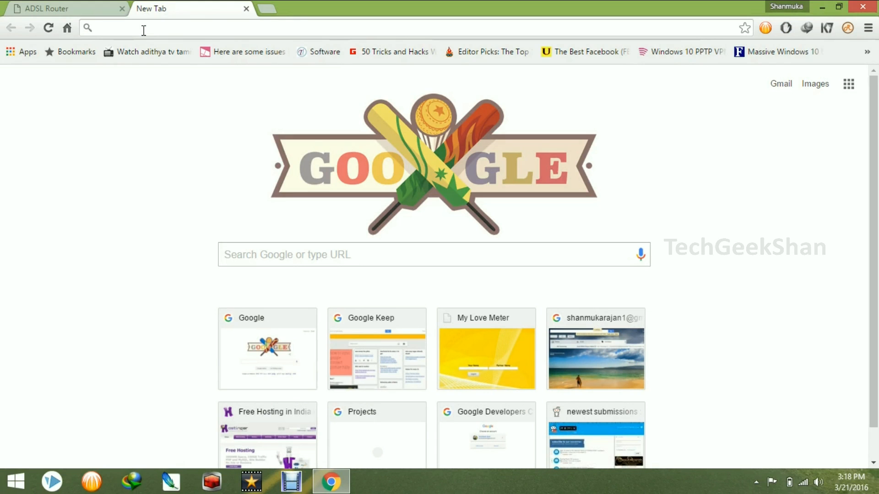
text(admin)
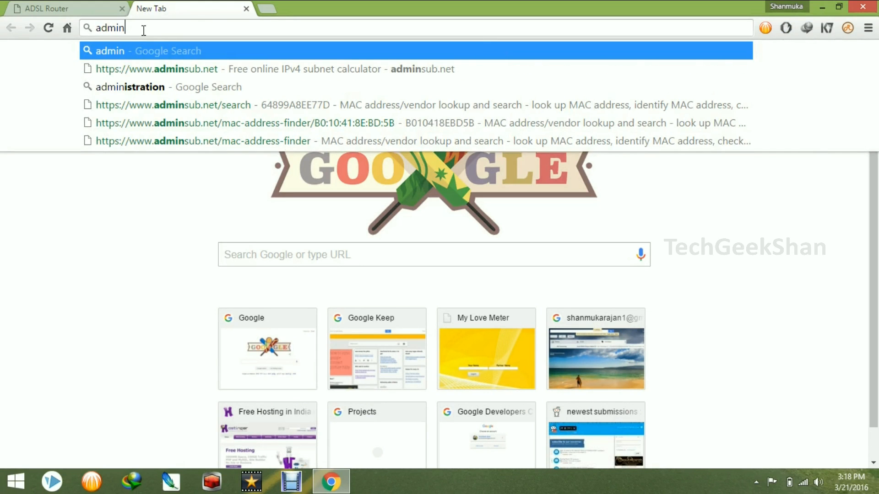
click(157, 69)
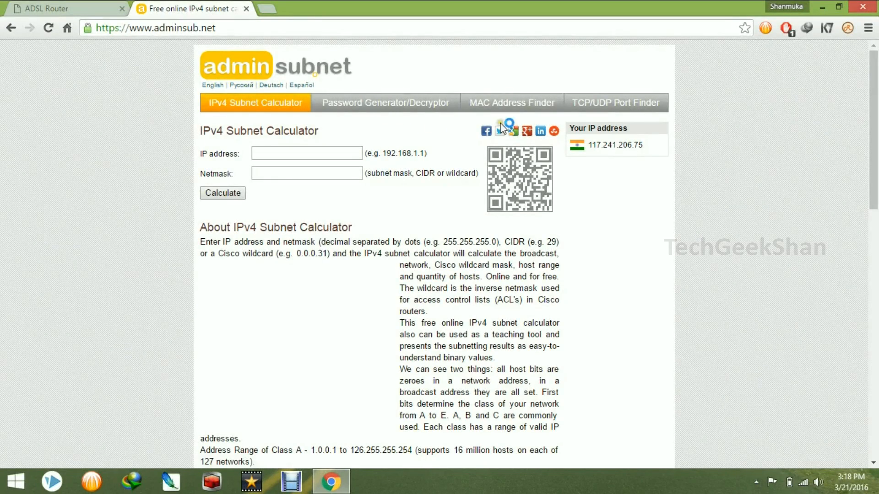
mouse_move(510, 102)
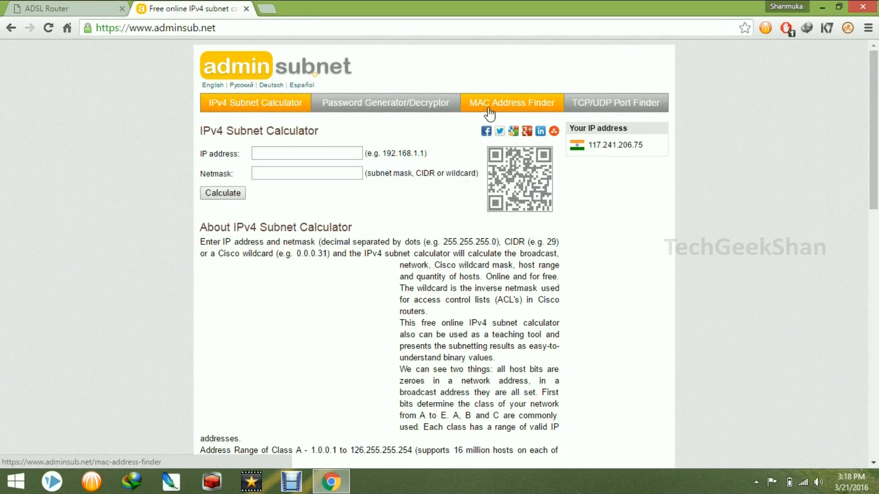
Look up 64:bc:0c:63:da:3e in the MAC Address Finder to get its vendor.
click(510, 103)
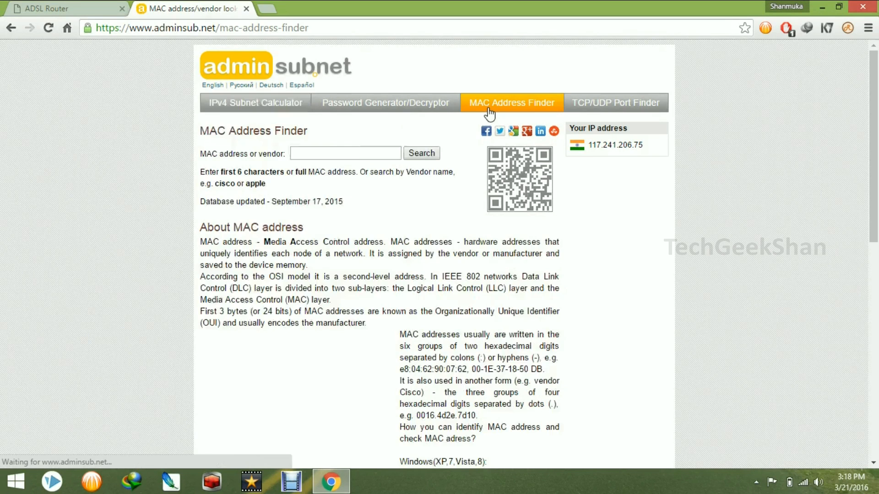
right_click(345, 153)
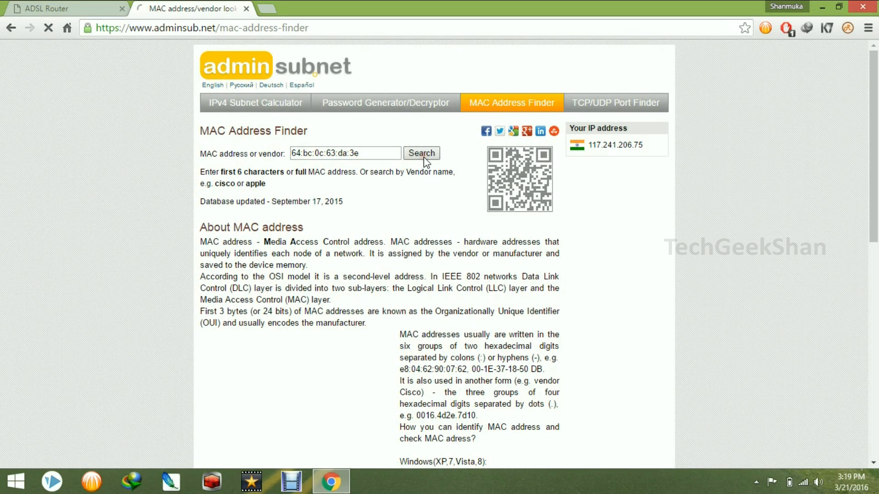
click(421, 153)
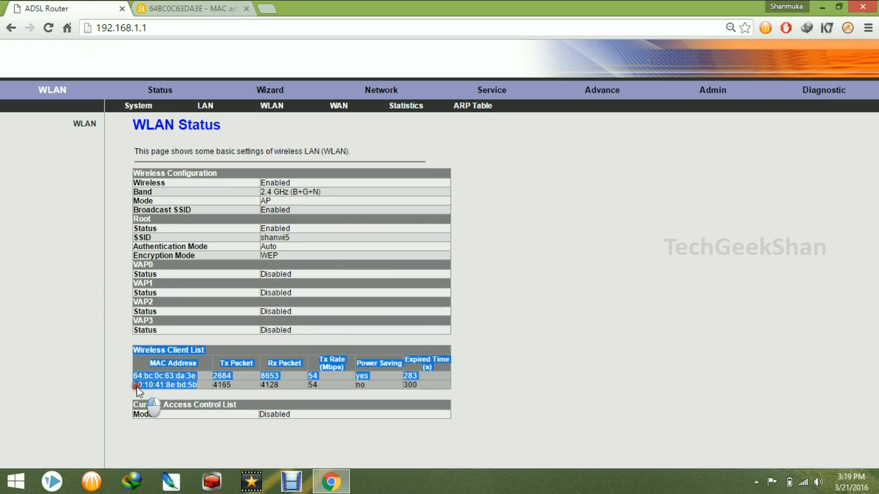
right_click(164, 385)
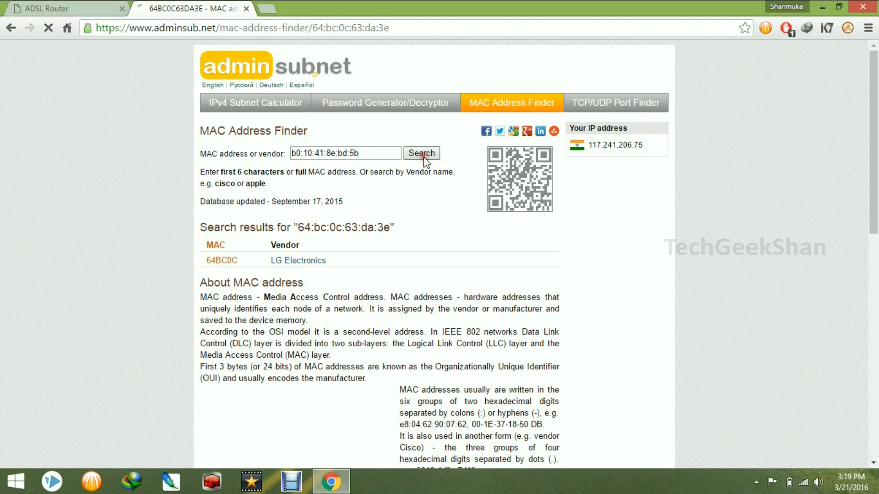
click(421, 153)
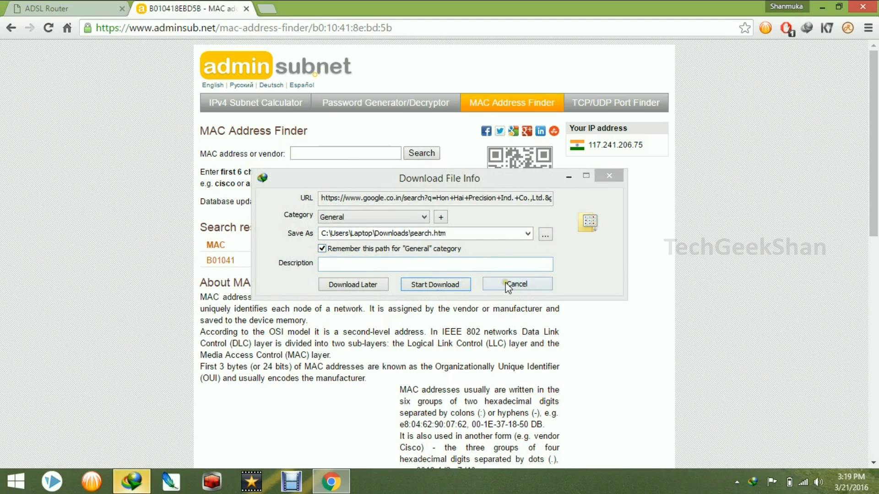
click(516, 284)
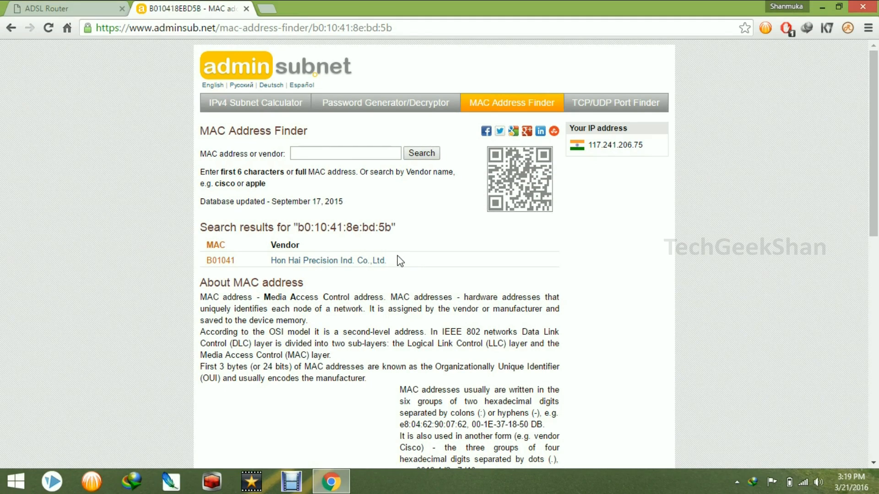